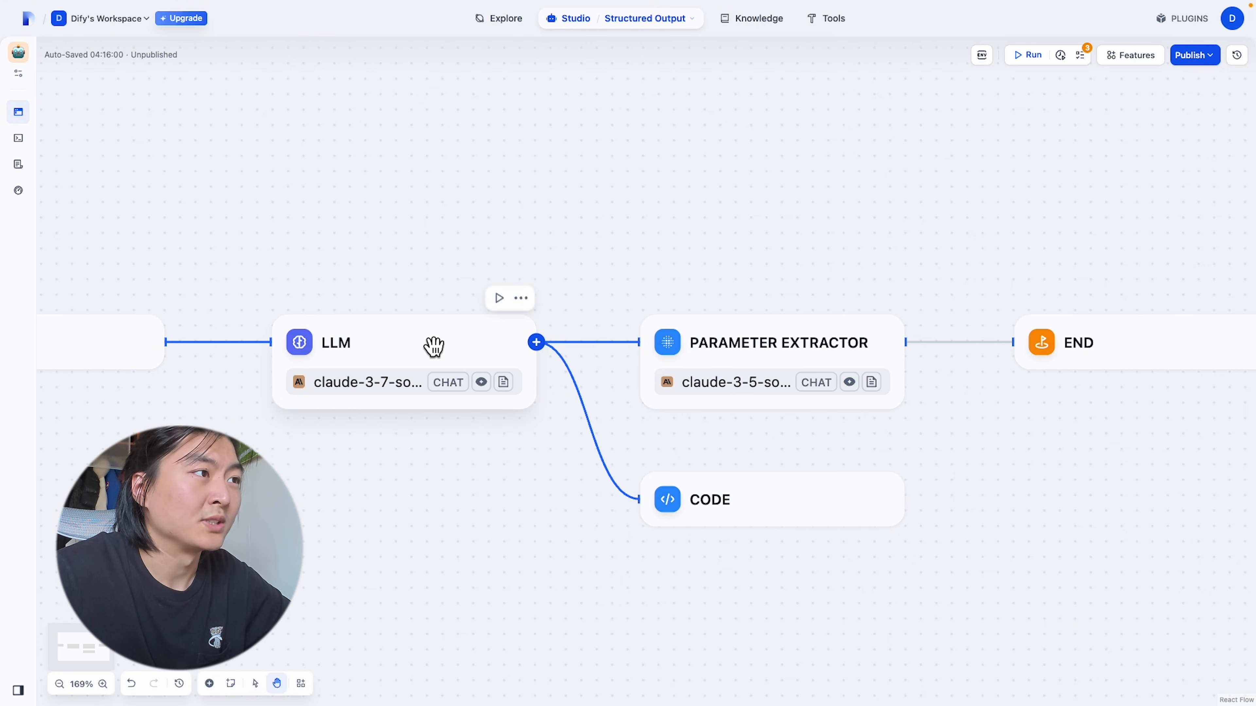
Step: Peek at the LLM node's settings and close them again
click(336, 342)
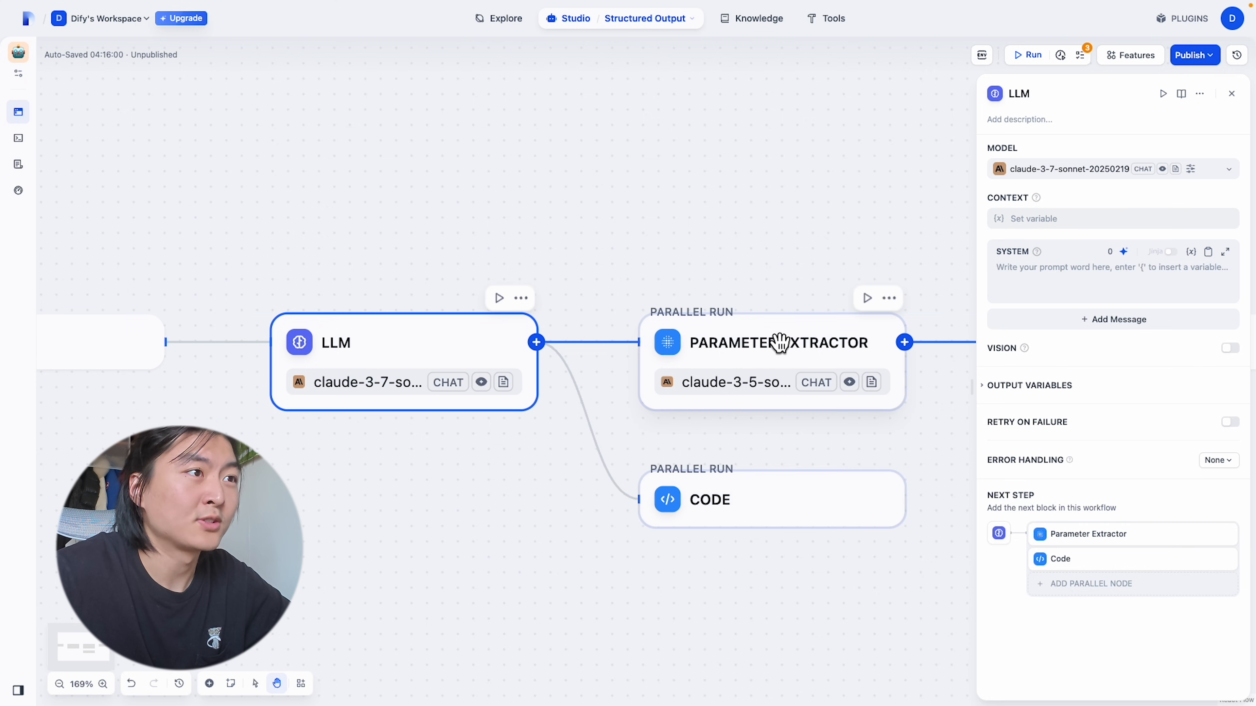
click(779, 343)
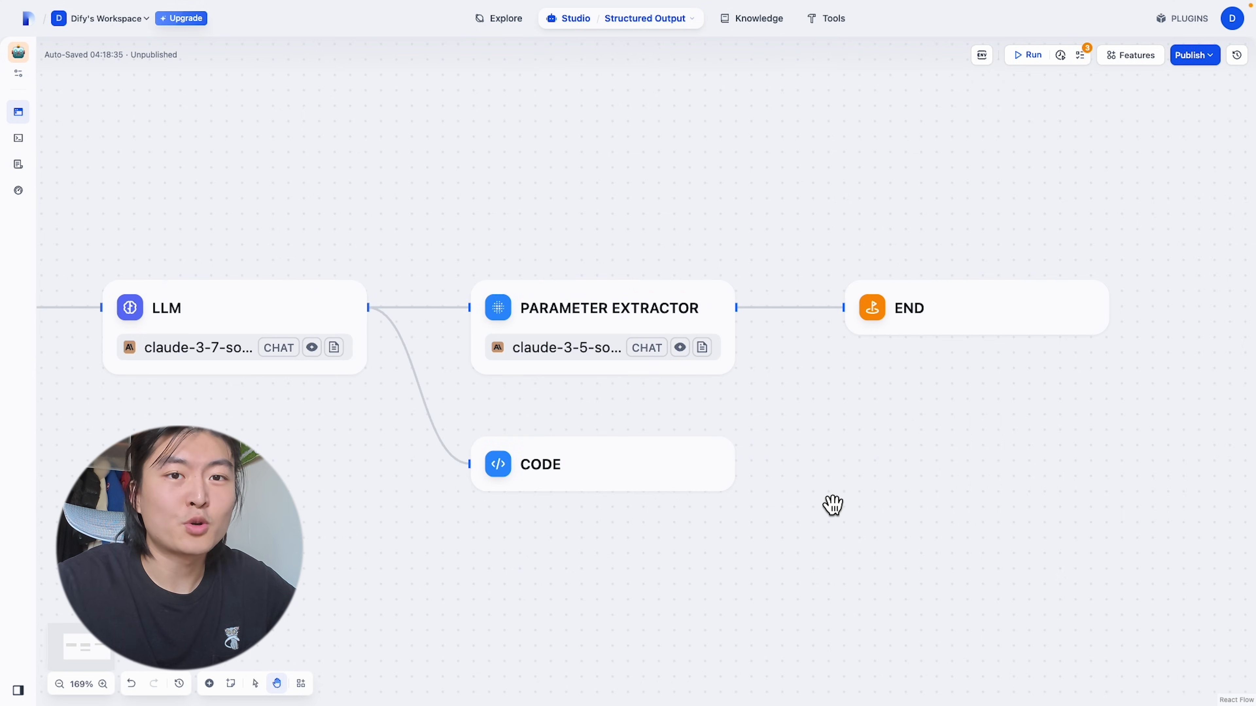
mouse_move(872, 461)
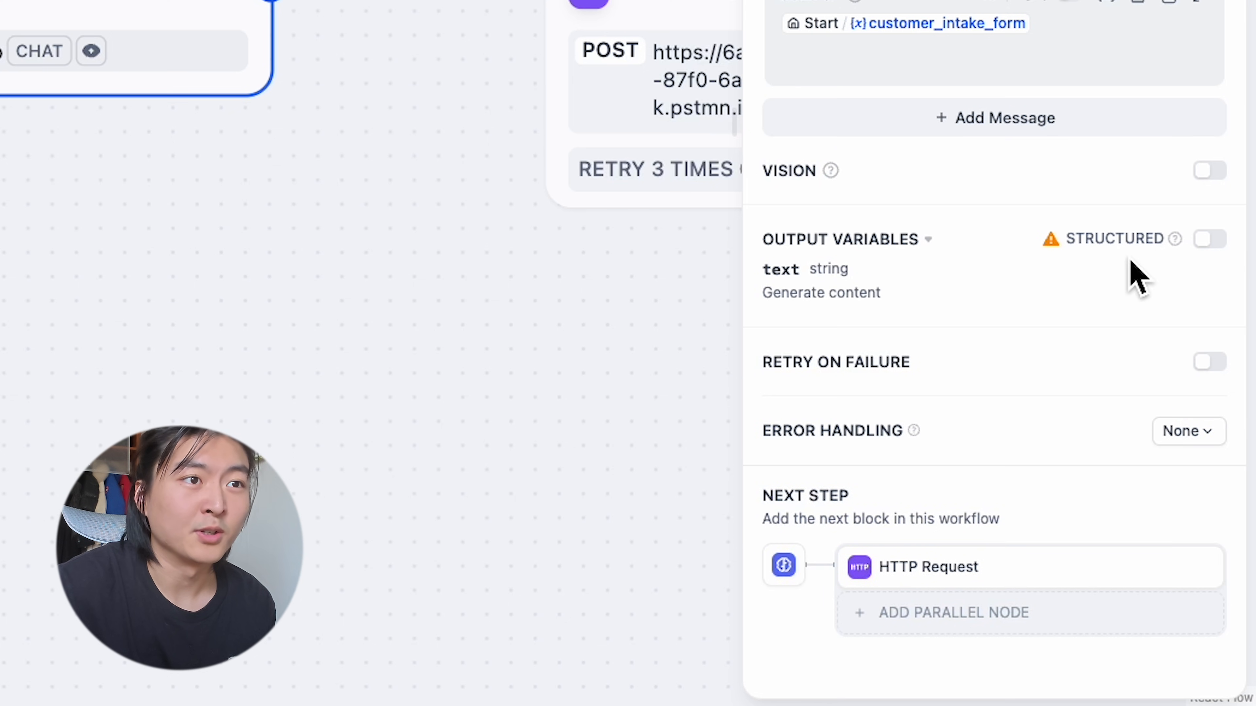
Step: Enable structured output on the LLM node and look at its Structured Output Schema editor
click(1208, 239)
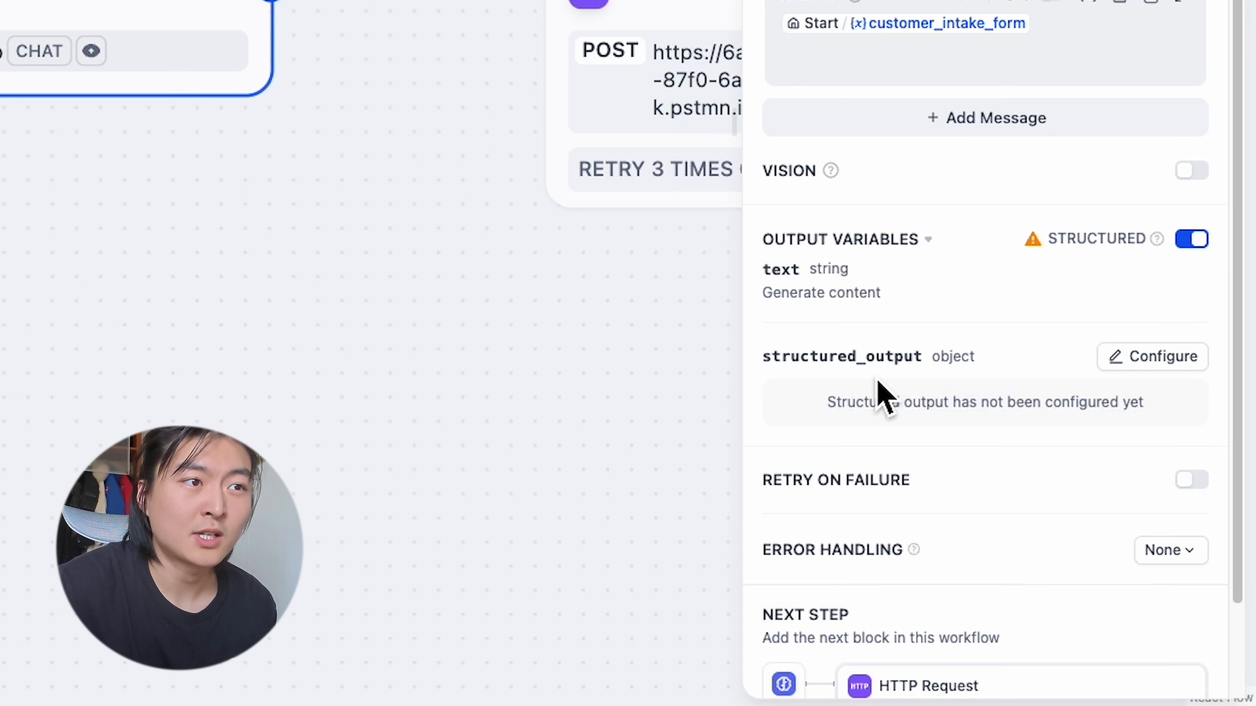
click(1153, 356)
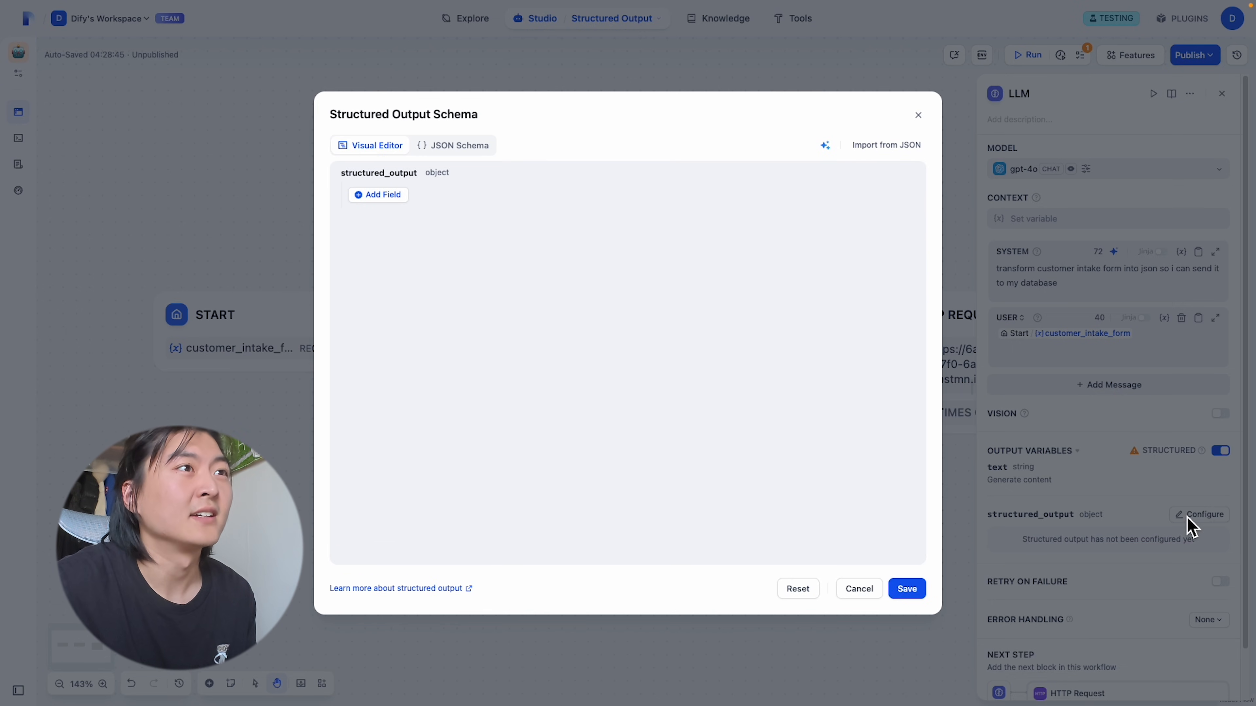
click(1219, 582)
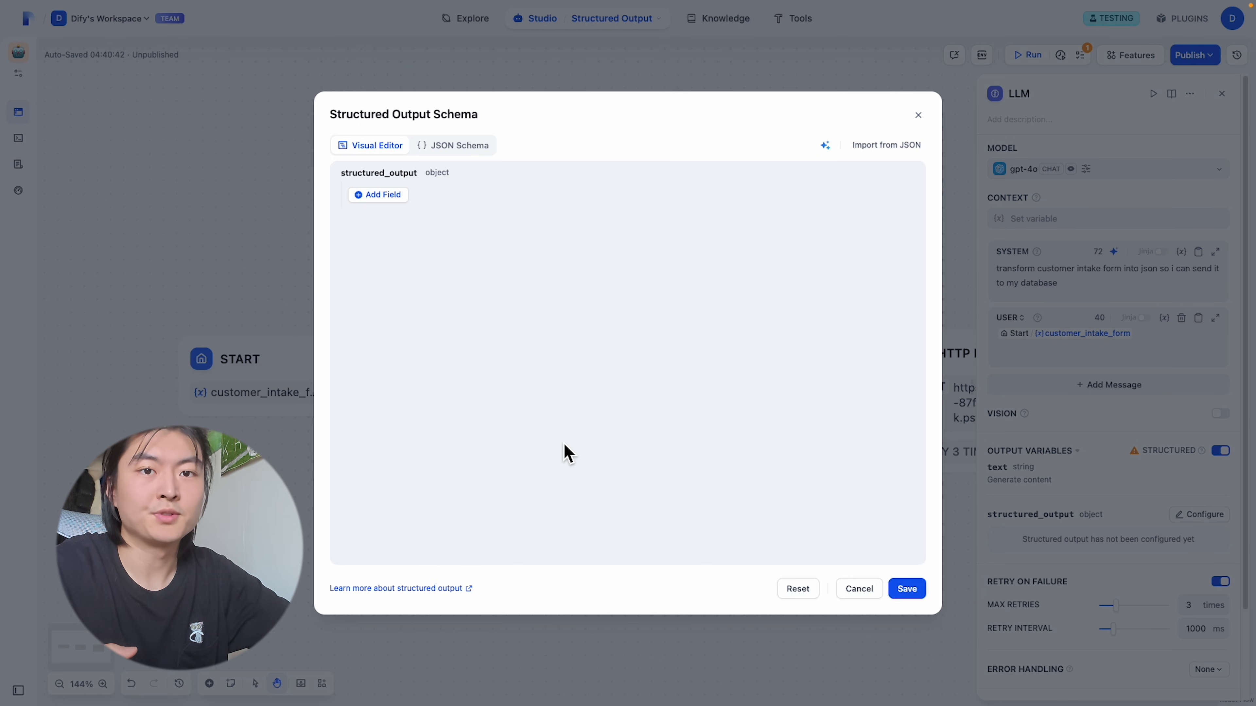
click(859, 589)
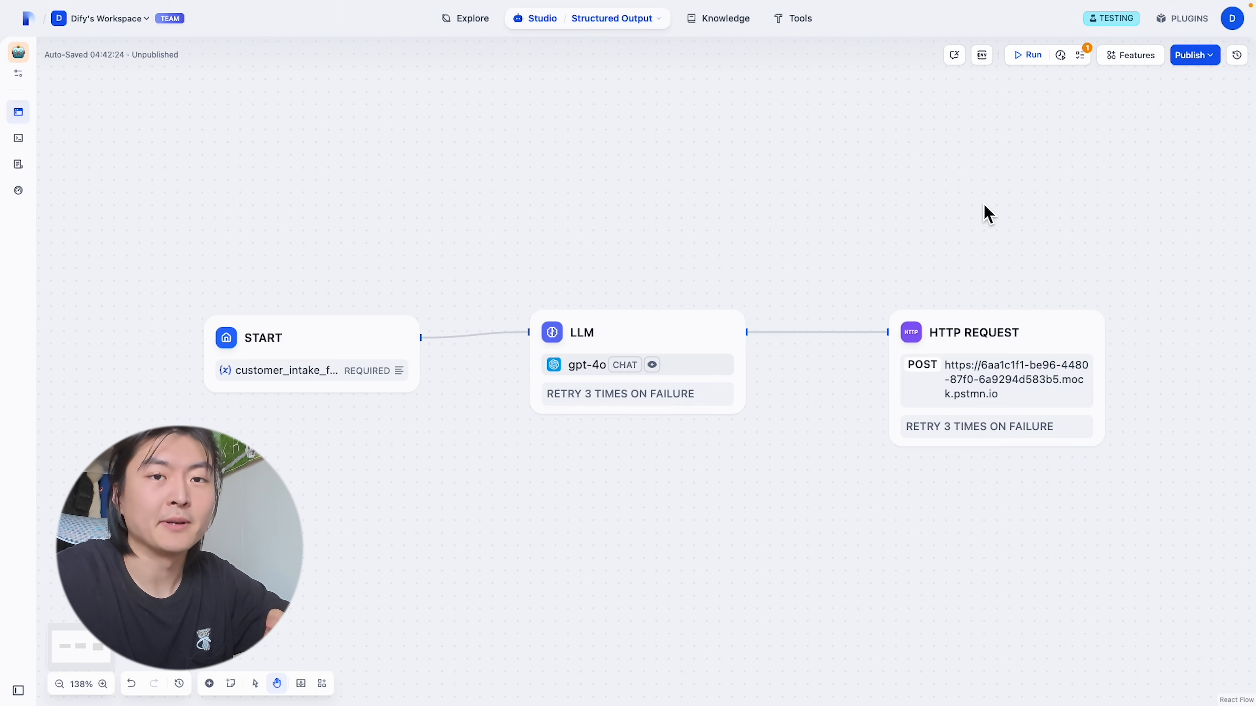
Step: Start a test run of the Start, LLM and HTTP Request workflow
click(1027, 55)
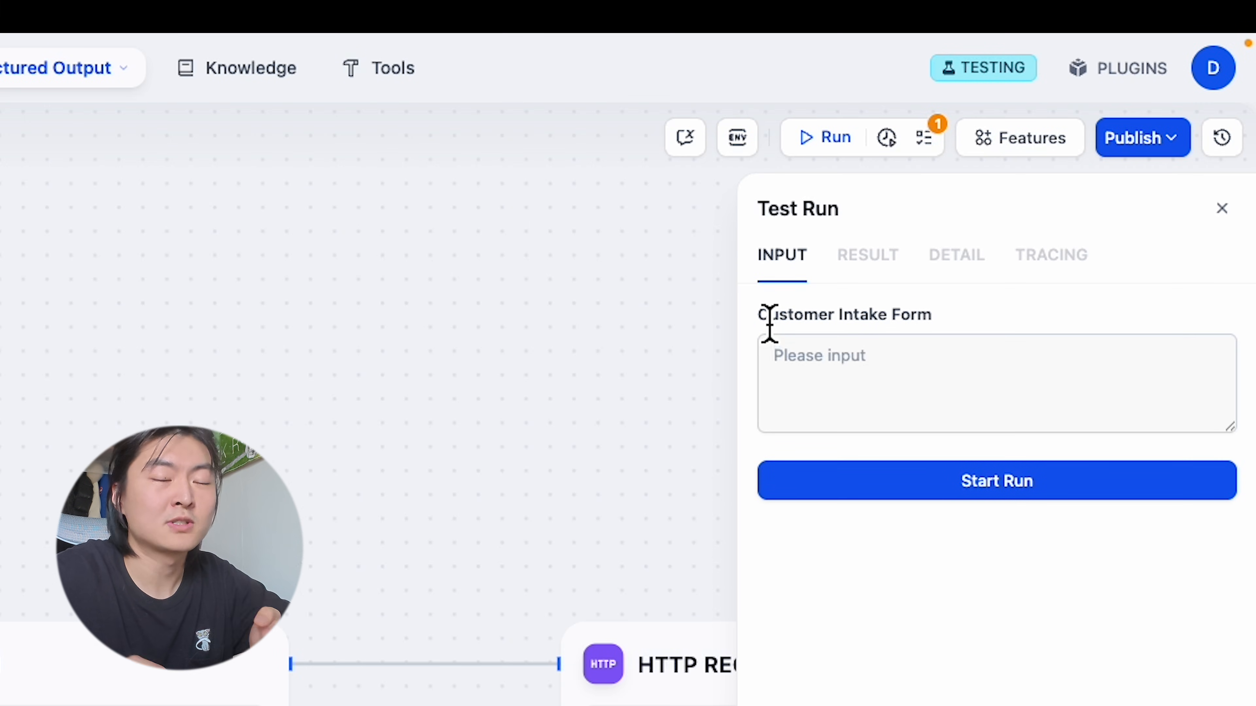
mouse_move(748, 361)
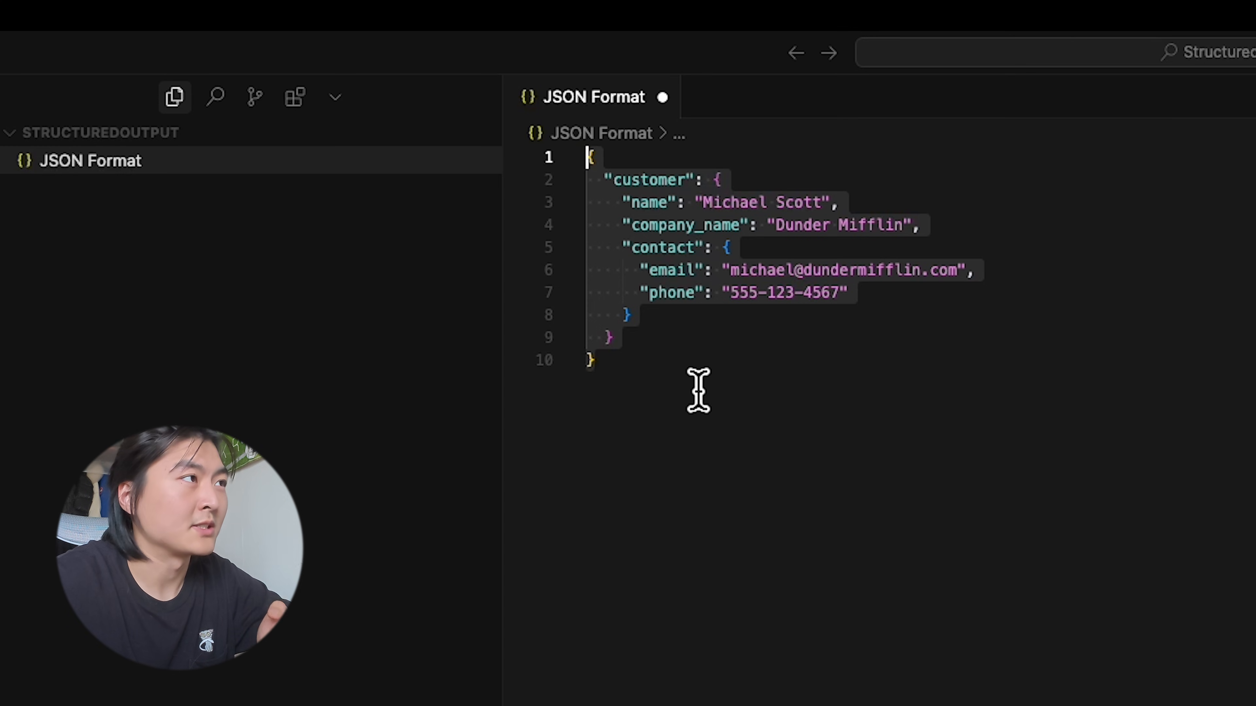
mouse_move(701, 385)
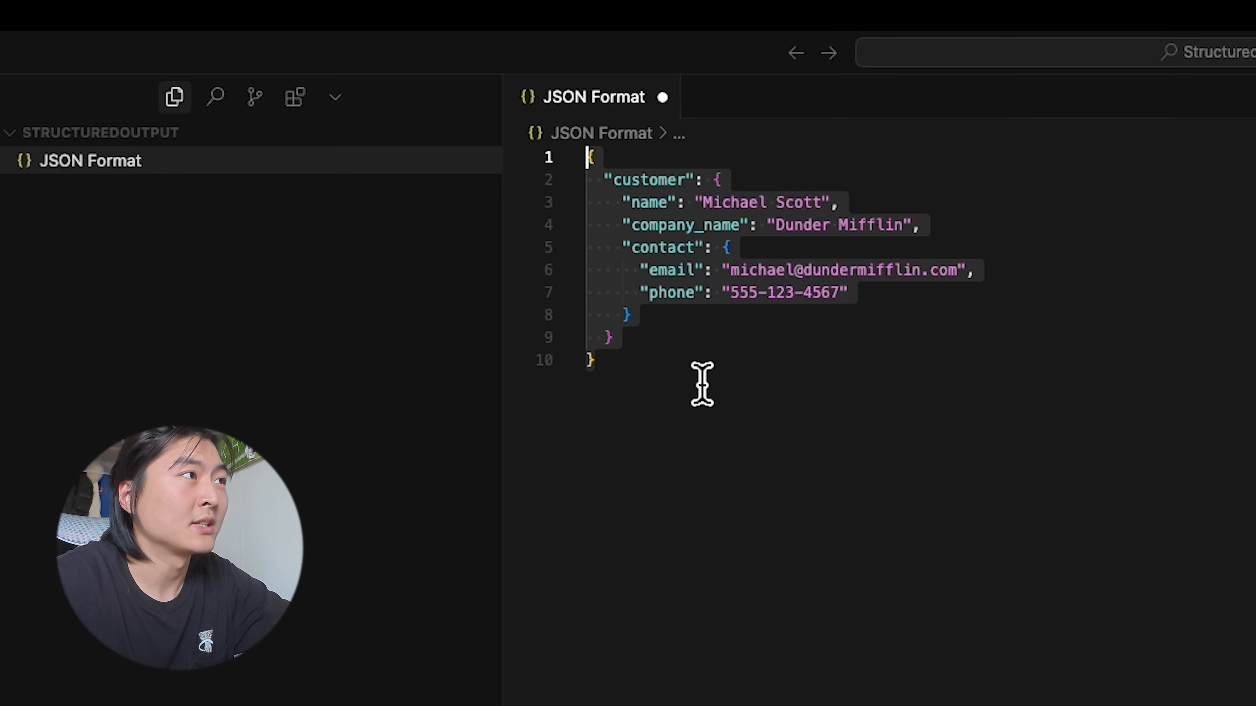
mouse_move(597, 173)
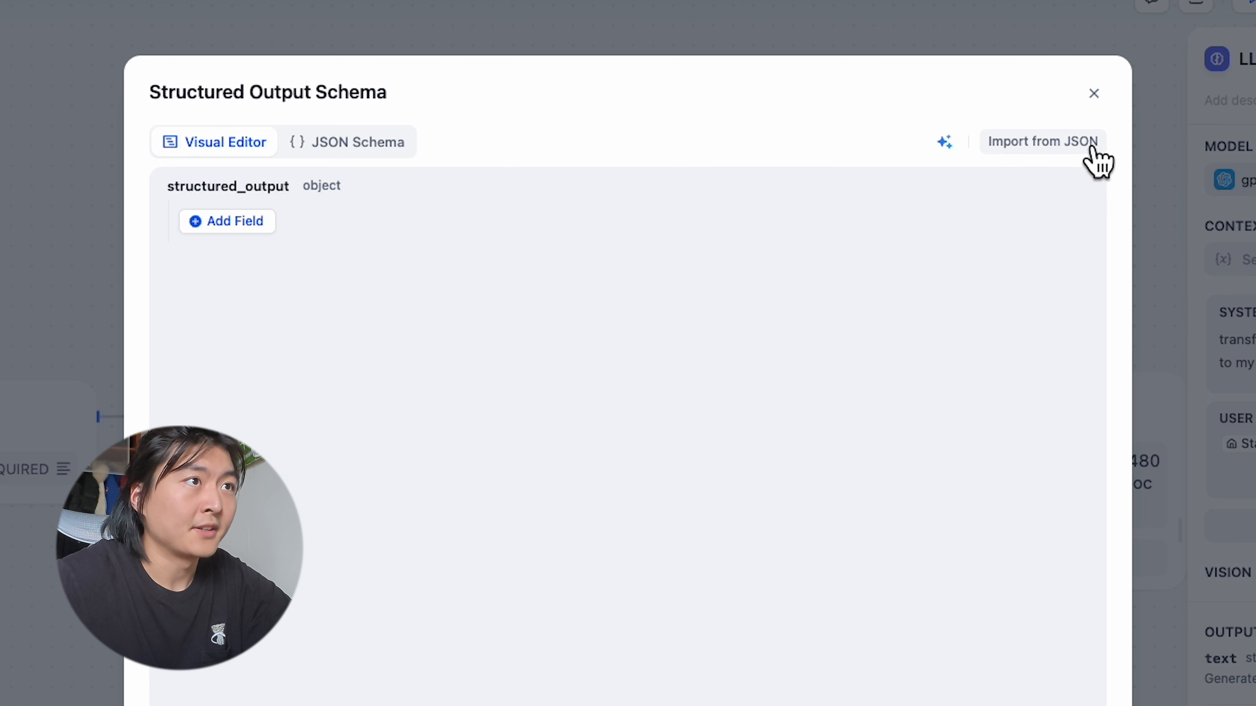
Step: Import the sample customer JSON to build name, company_name and contact_info email/phone schema fields
click(1042, 141)
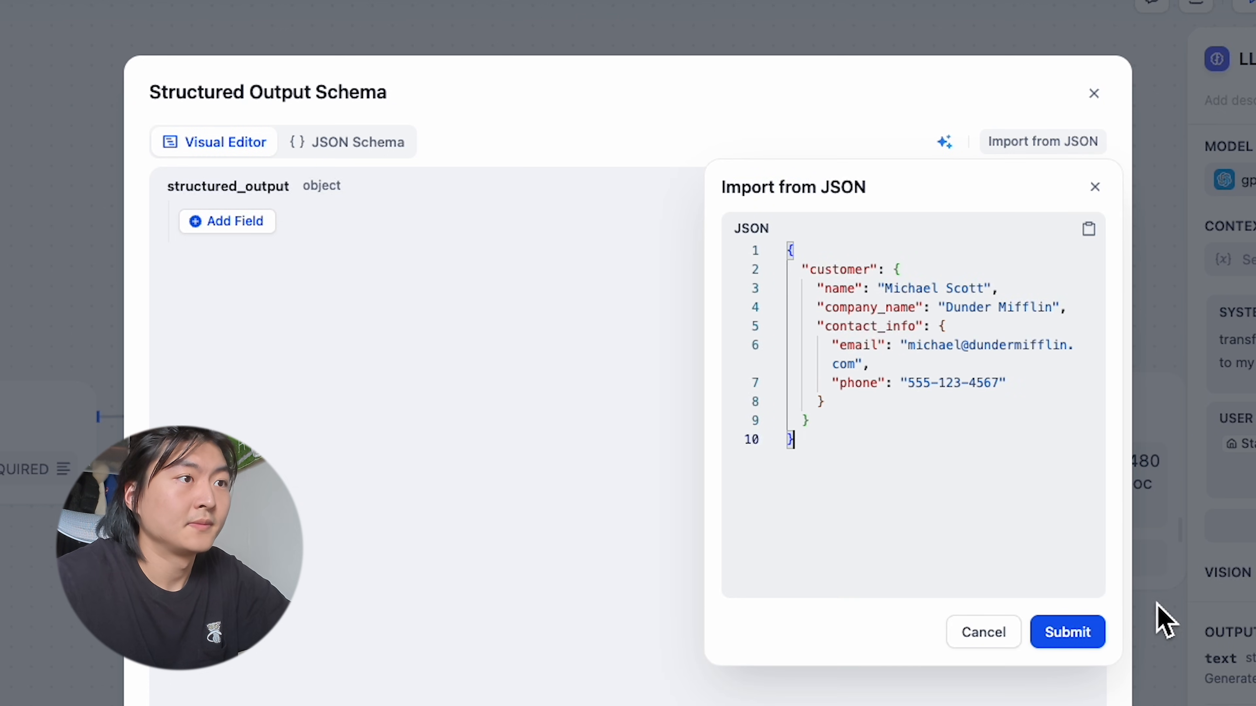
click(1068, 632)
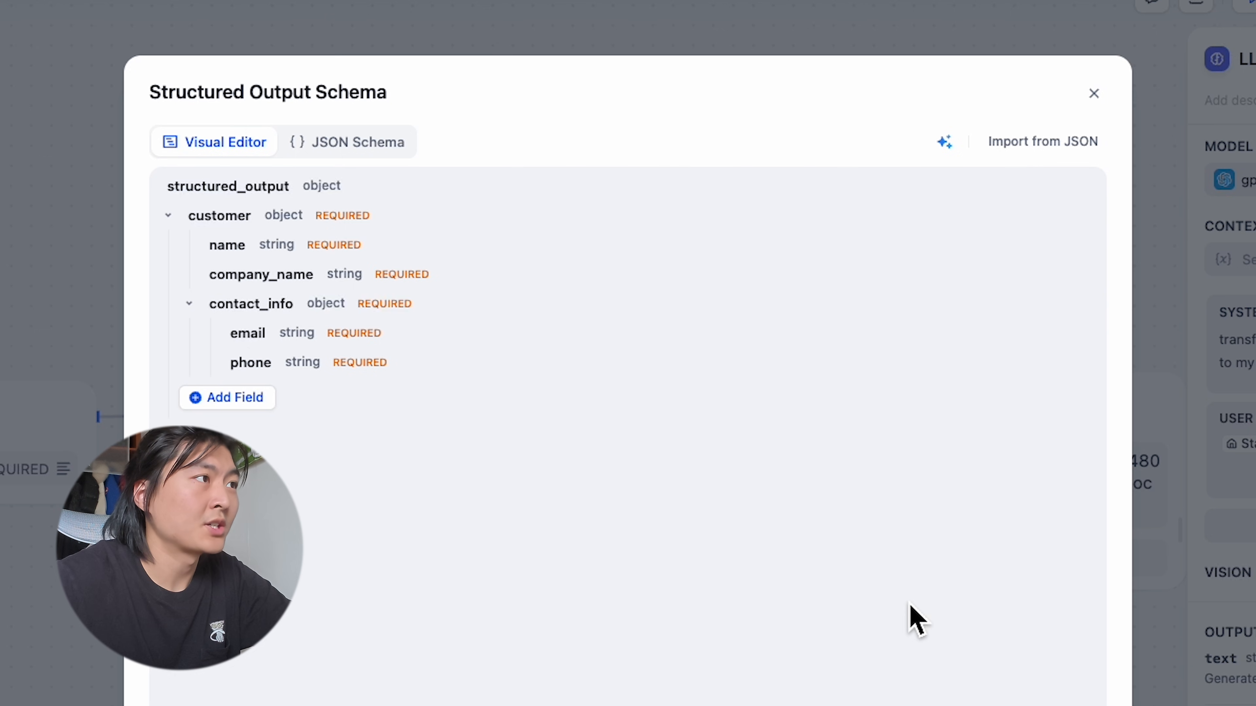
mouse_move(489, 293)
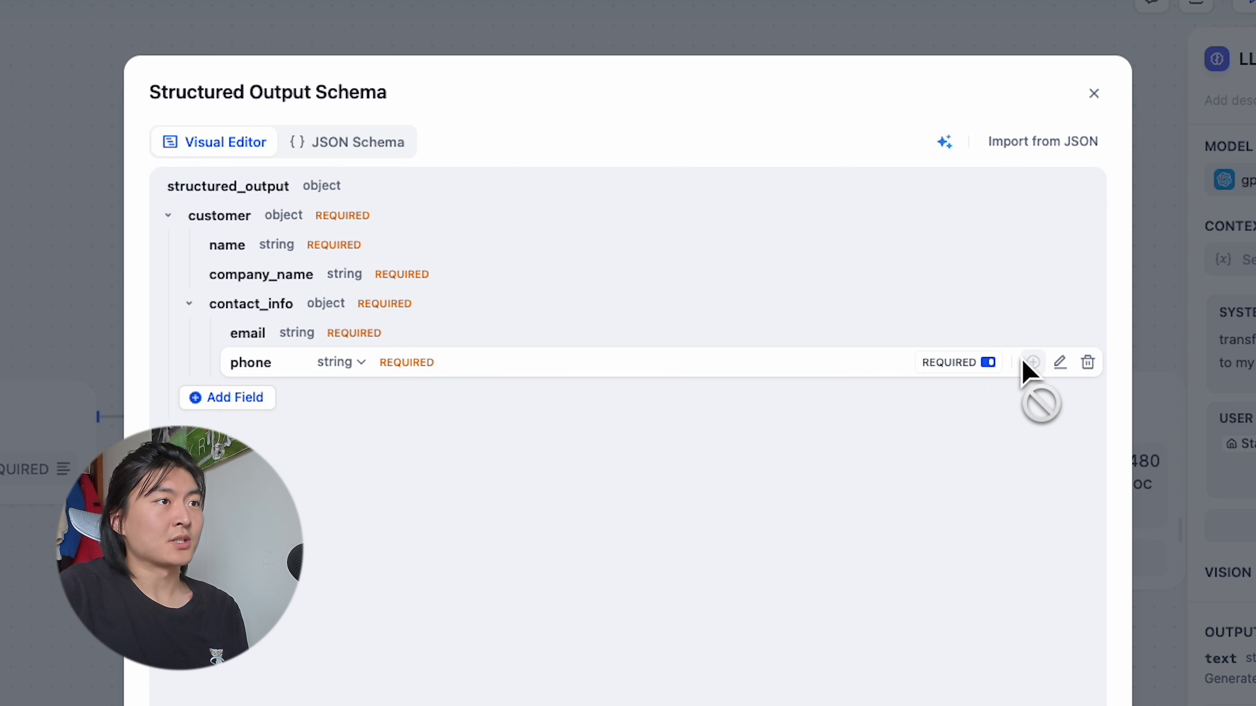
Step: Make phone optional with type number and edit the contact_info field
click(986, 363)
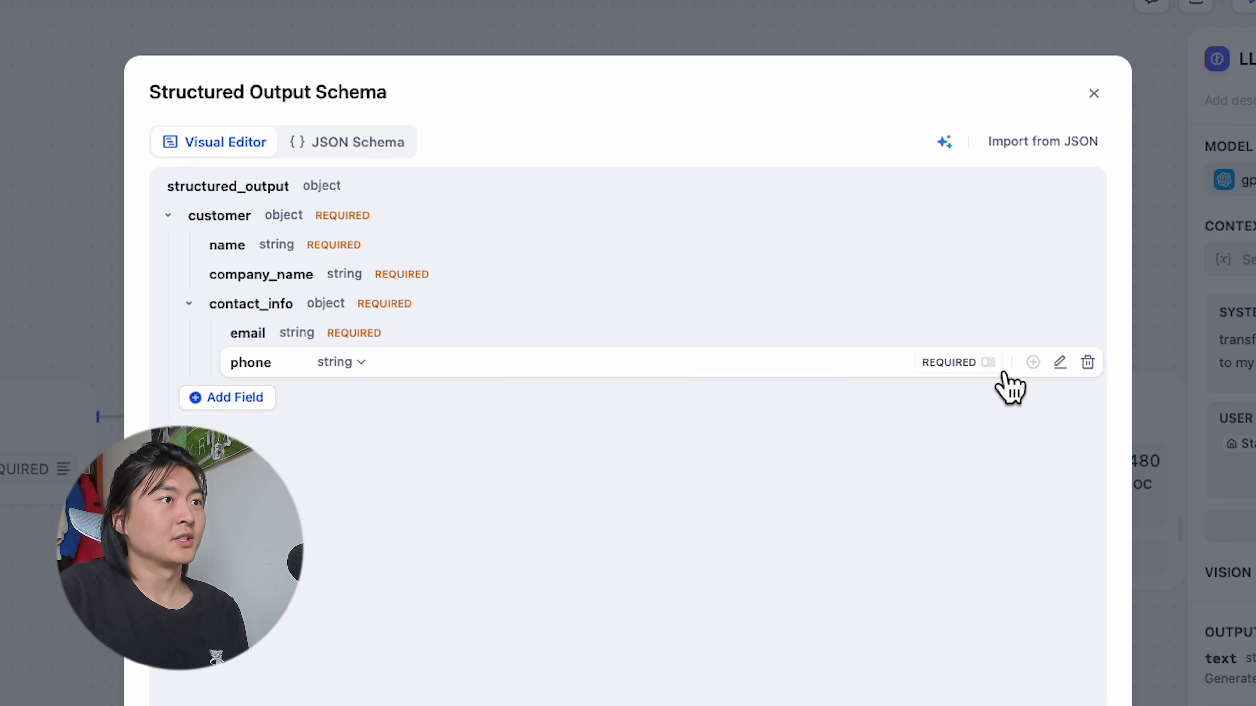
mouse_move(406, 371)
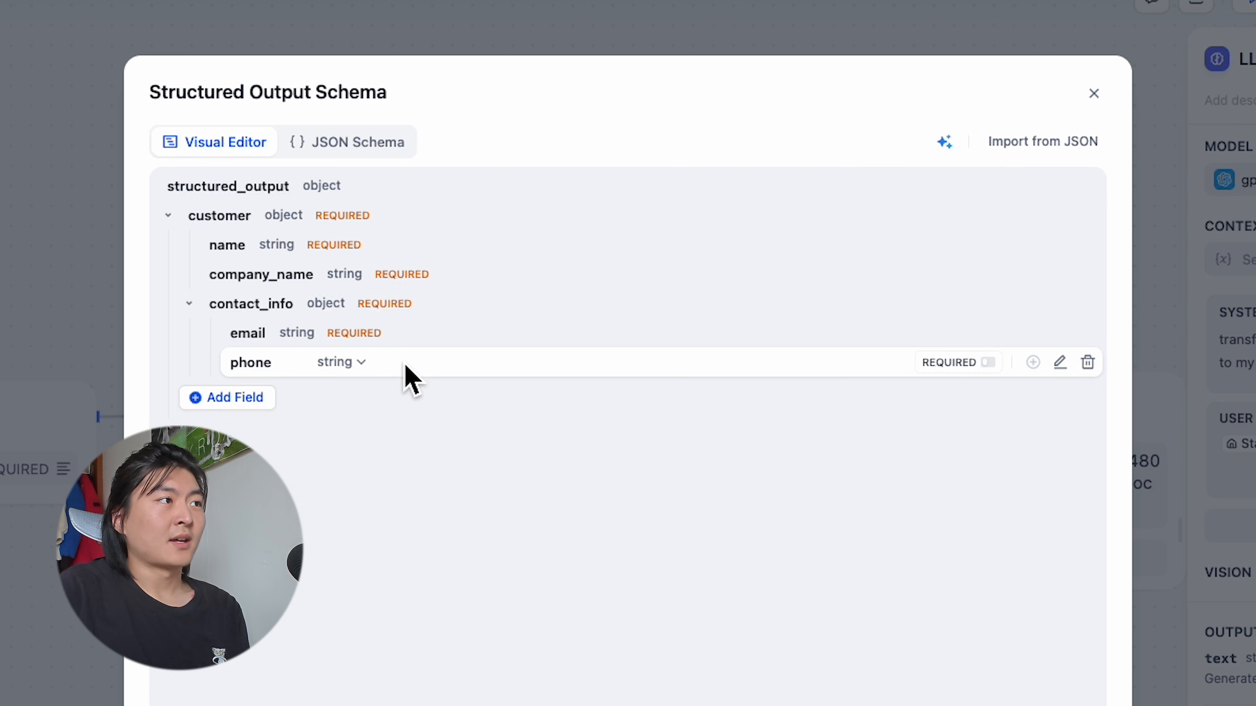
click(339, 362)
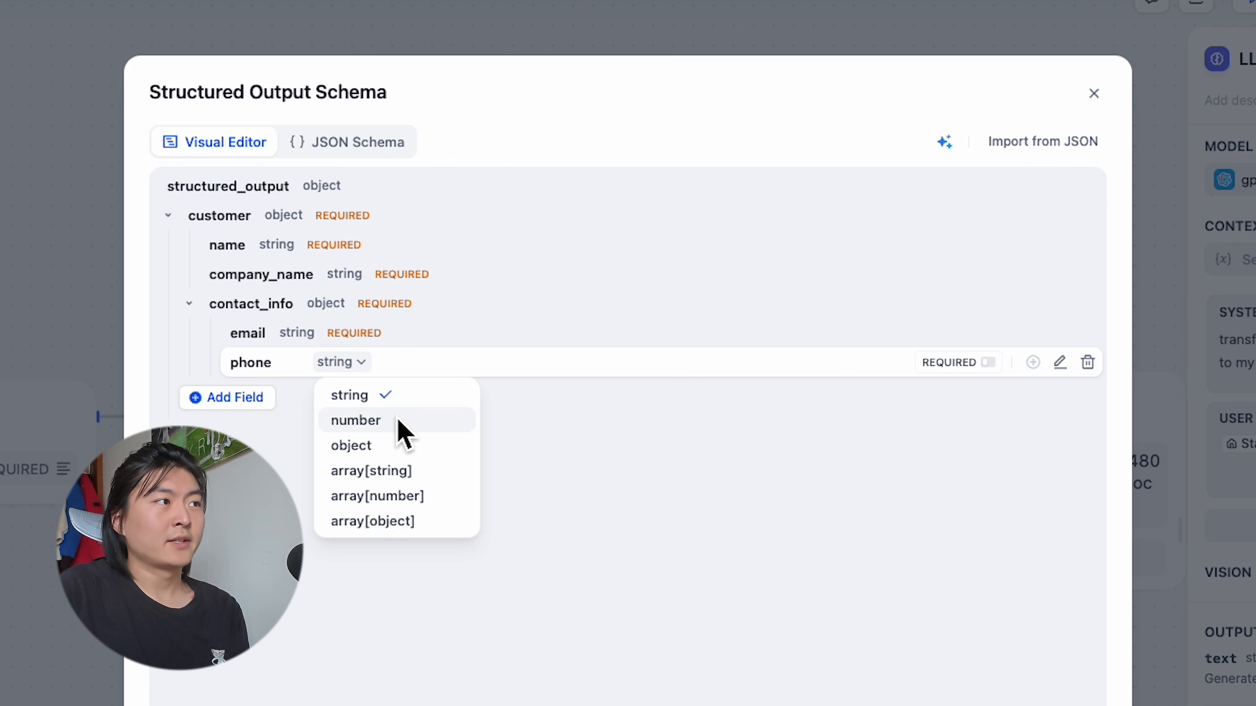
click(351, 445)
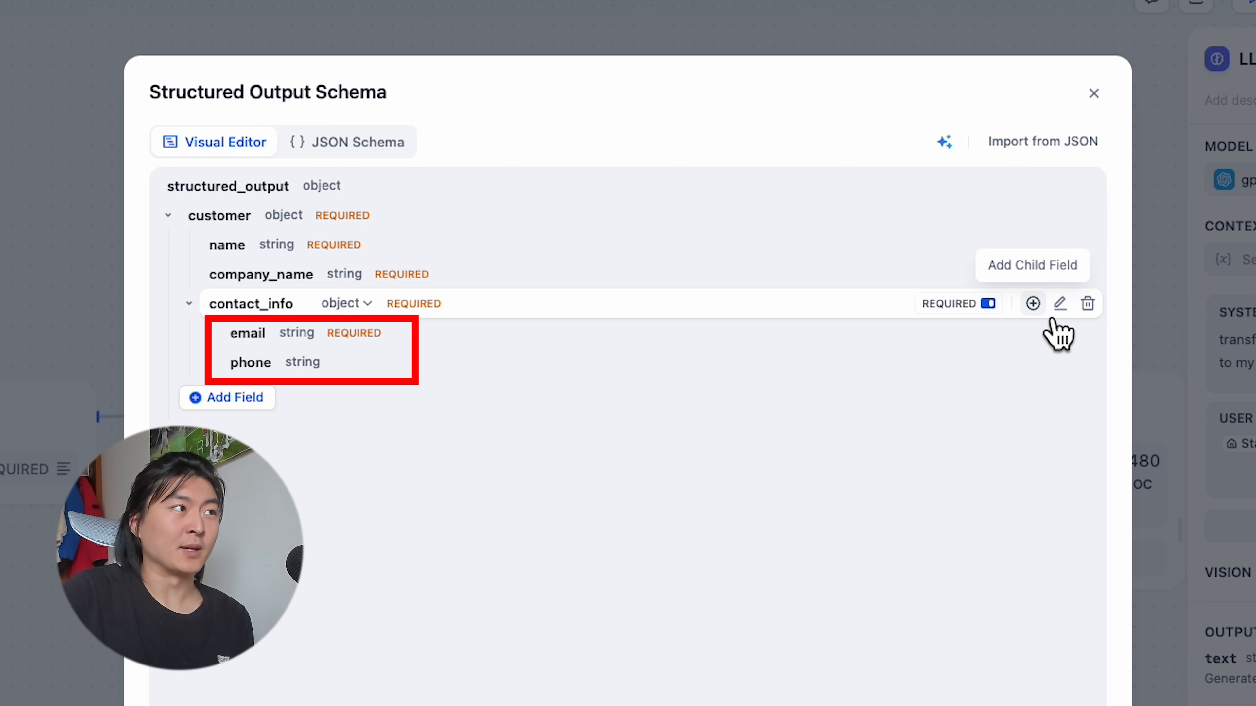
click(1060, 304)
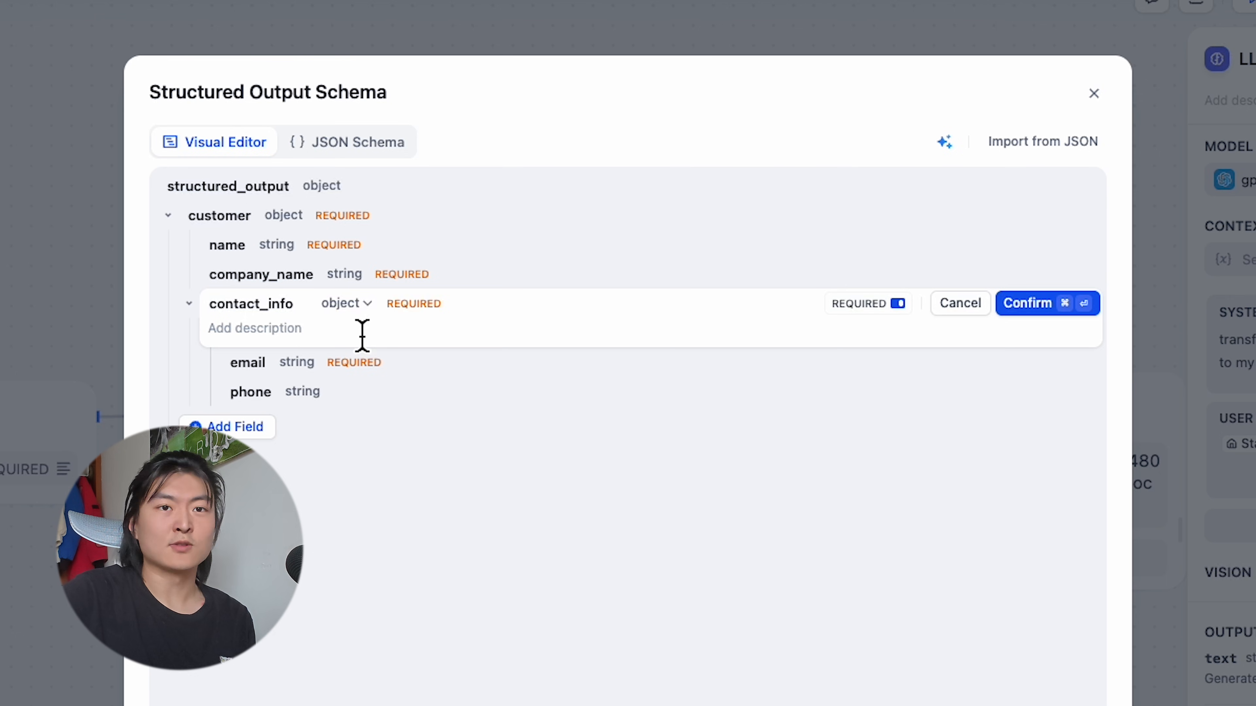
mouse_move(469, 333)
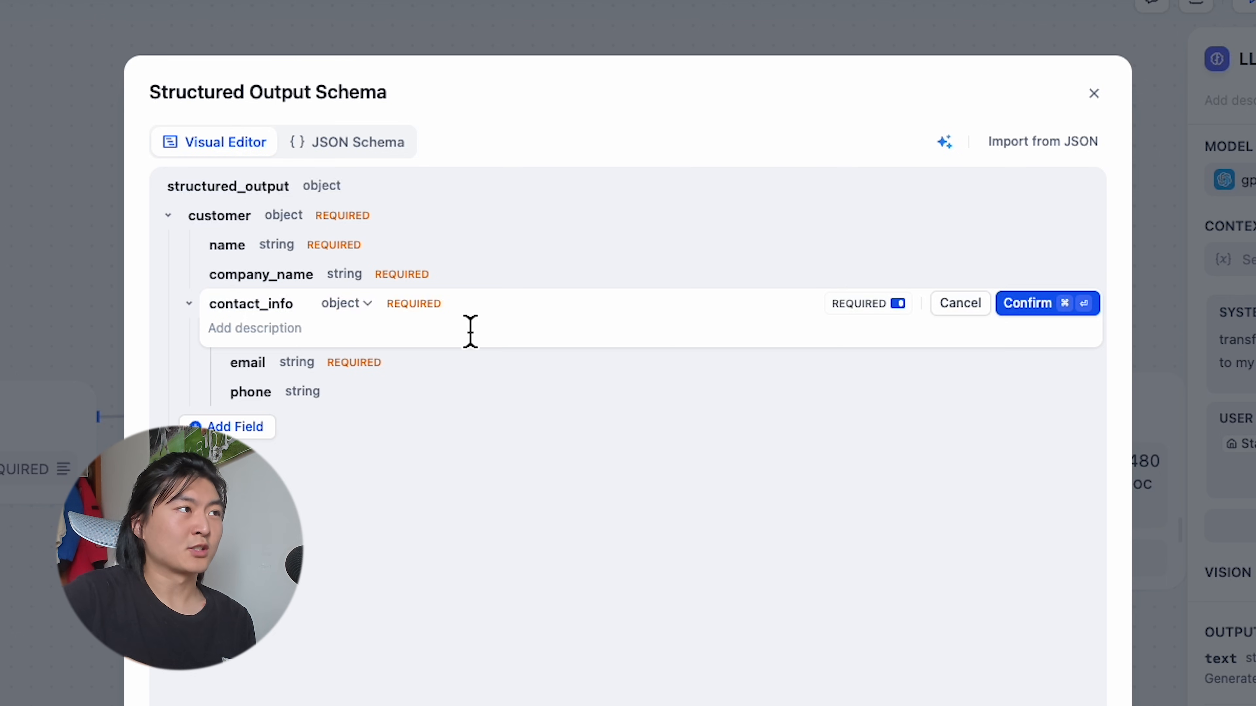
click(1028, 303)
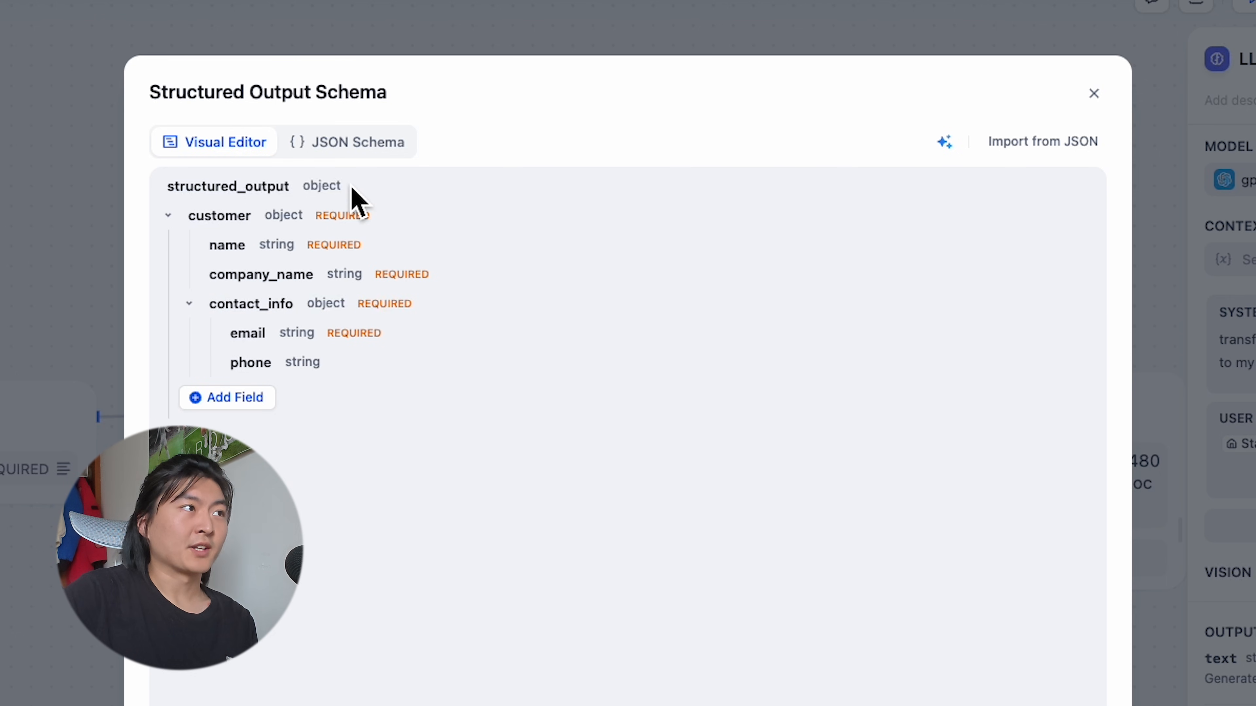
Step: Review the raw JSON Schema and AI generator, keeping the customer schema on the LLM node
click(357, 142)
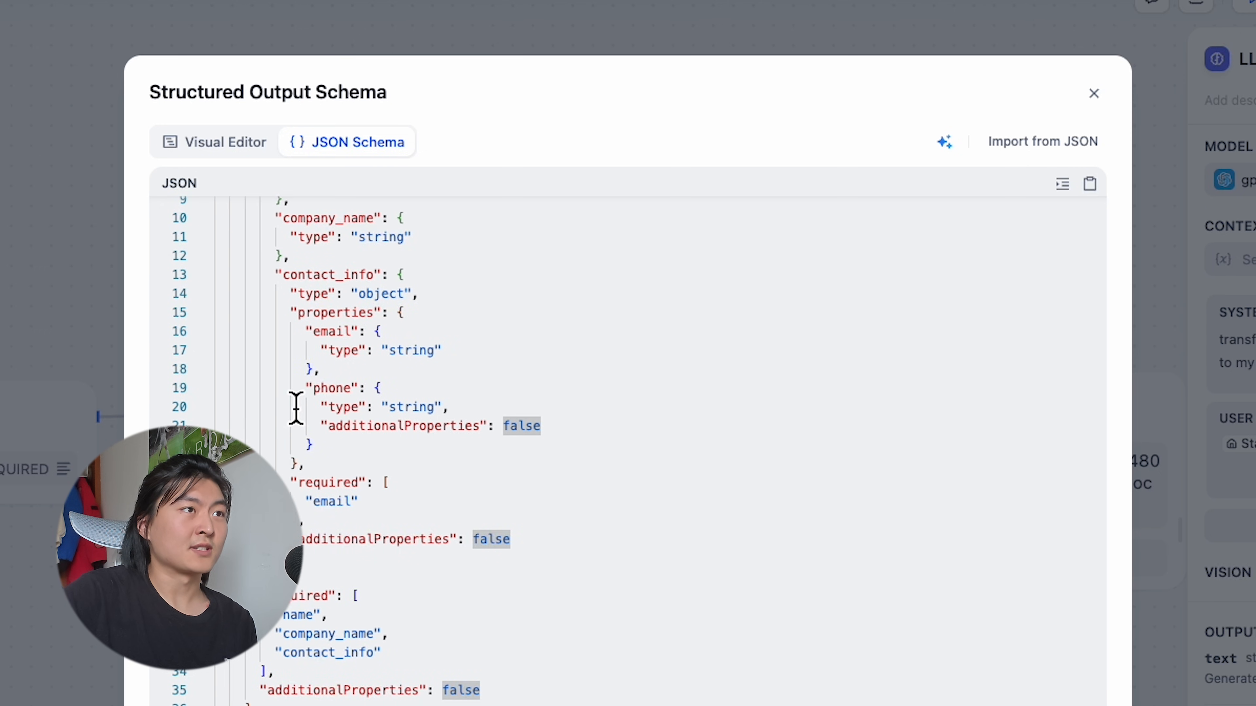
click(945, 141)
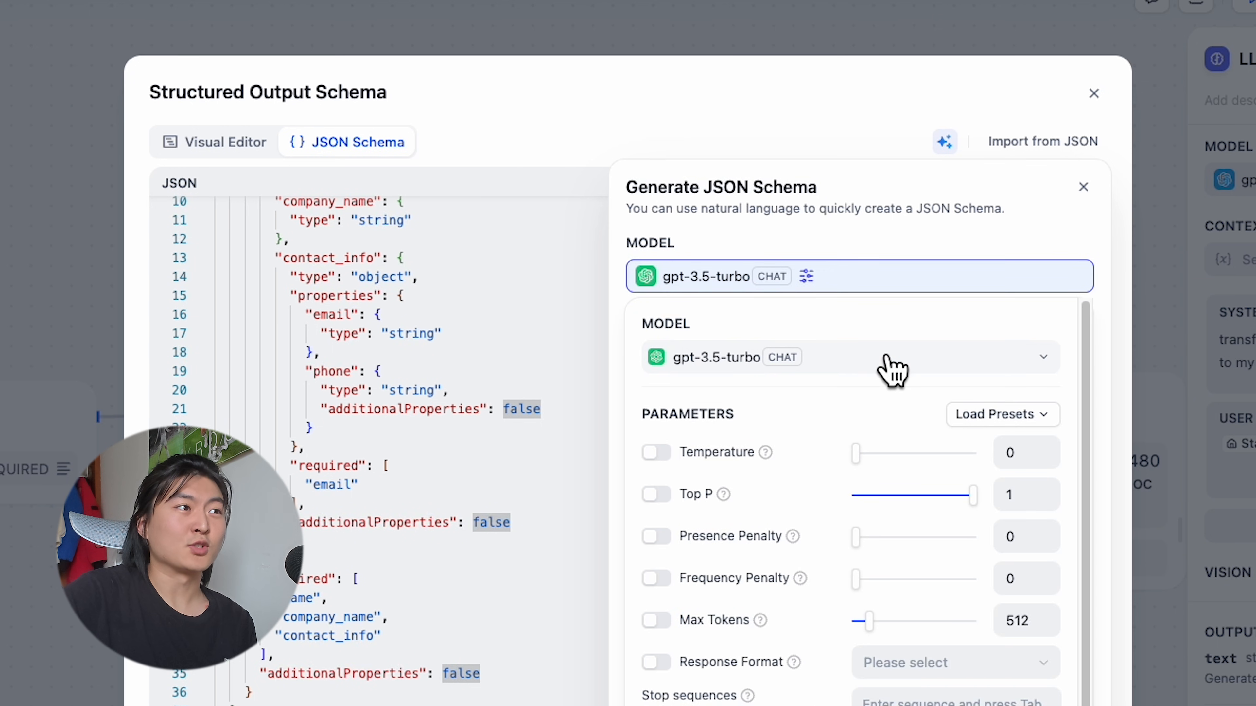
click(830, 357)
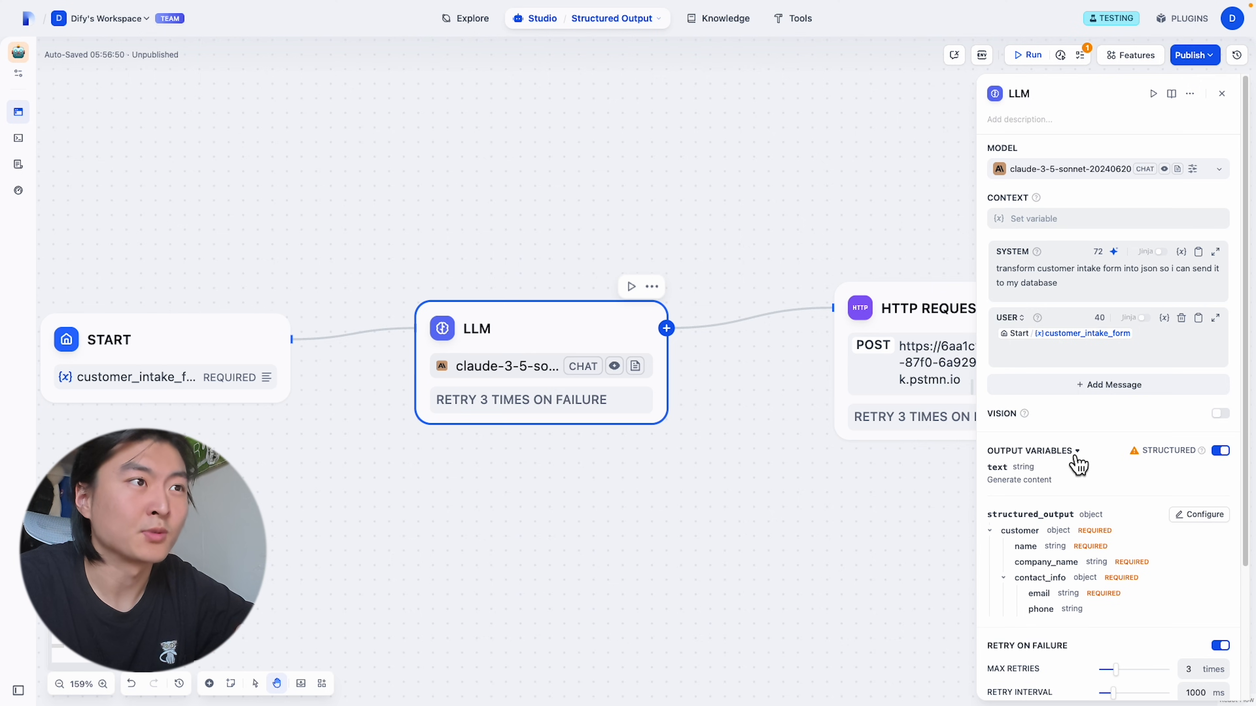
Step: Set the HTTP Request JSON body to the LLM's structured_output customer variable via '/'
click(926, 309)
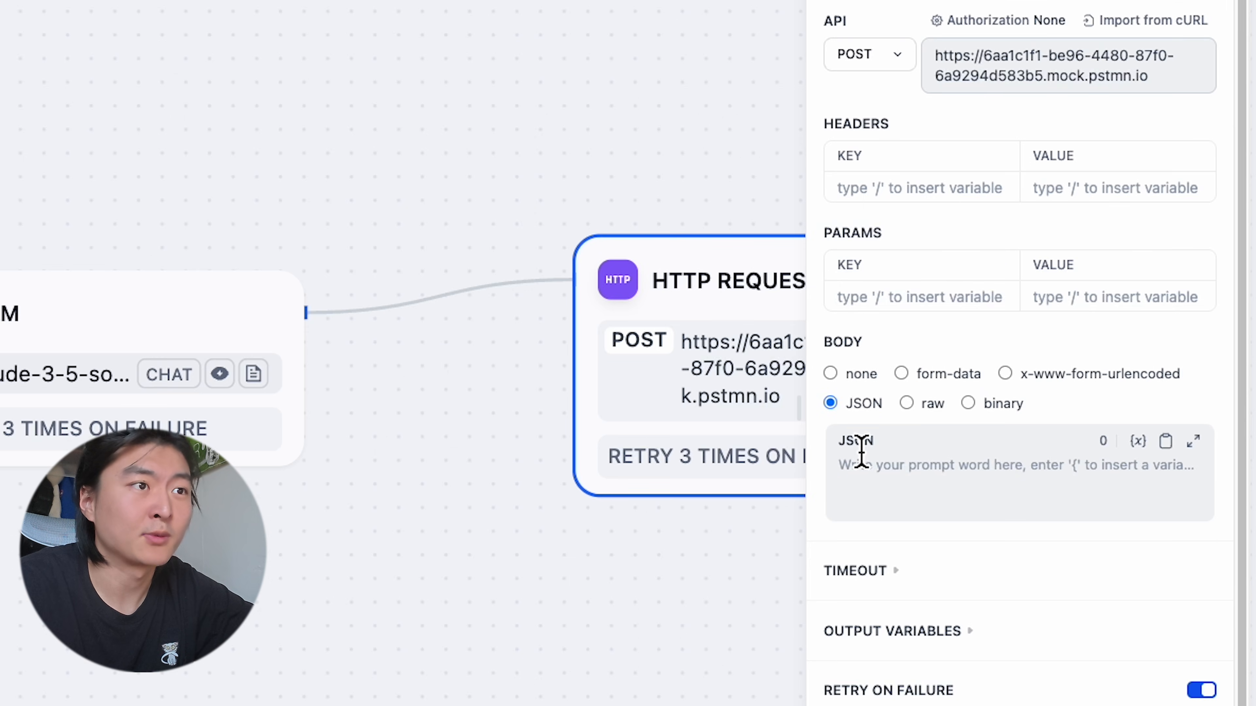
click(903, 465)
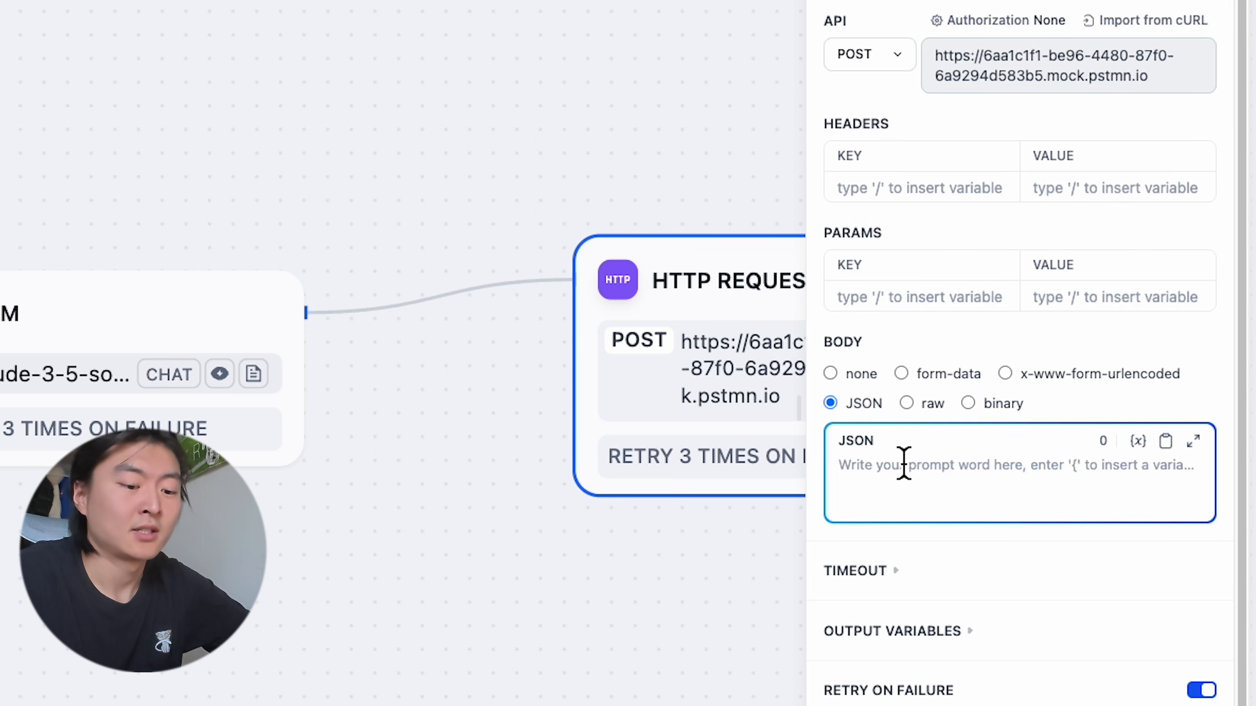
text(/)
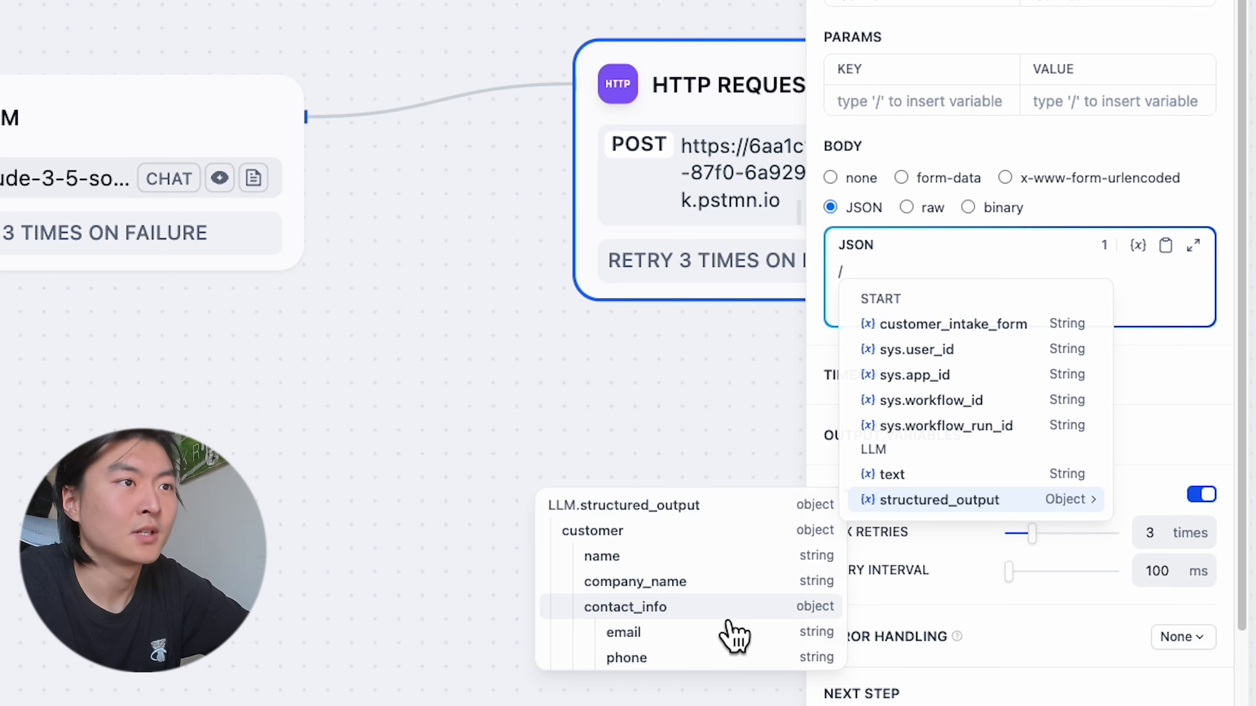
click(625, 608)
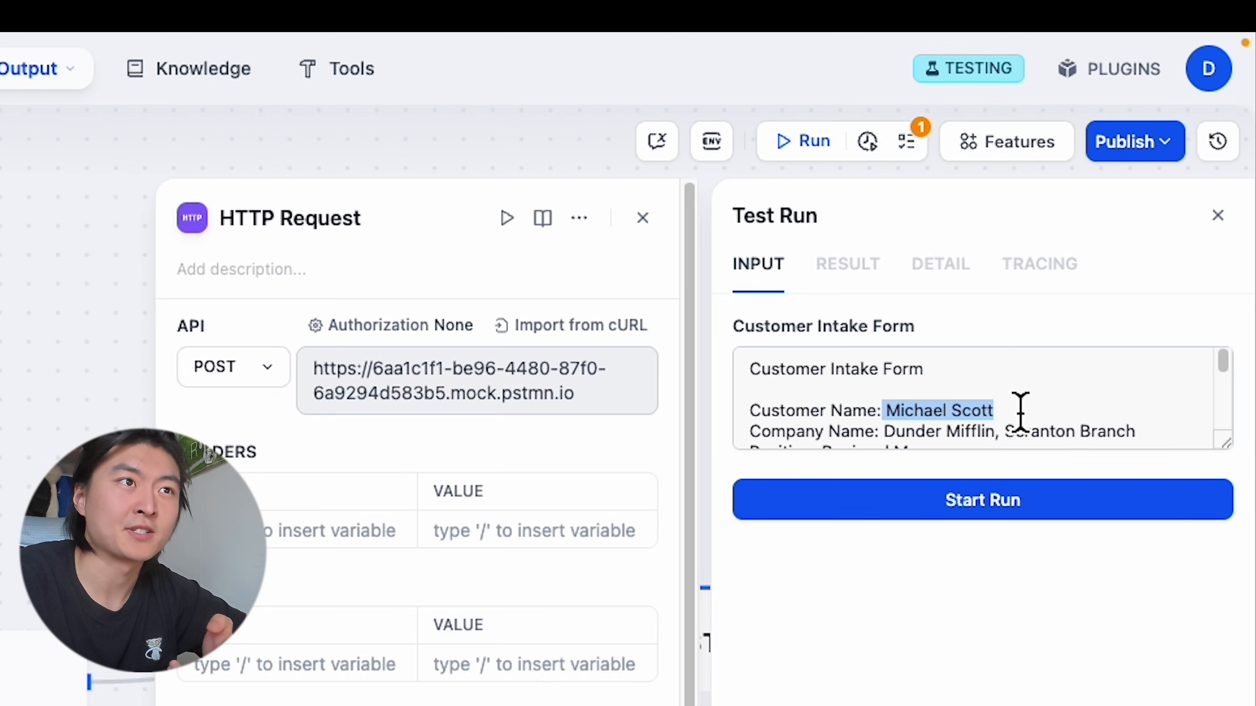
Step: Run with the intake form and check the HTTP Request trace shows a 200 'well received' response
scroll(down, 3)
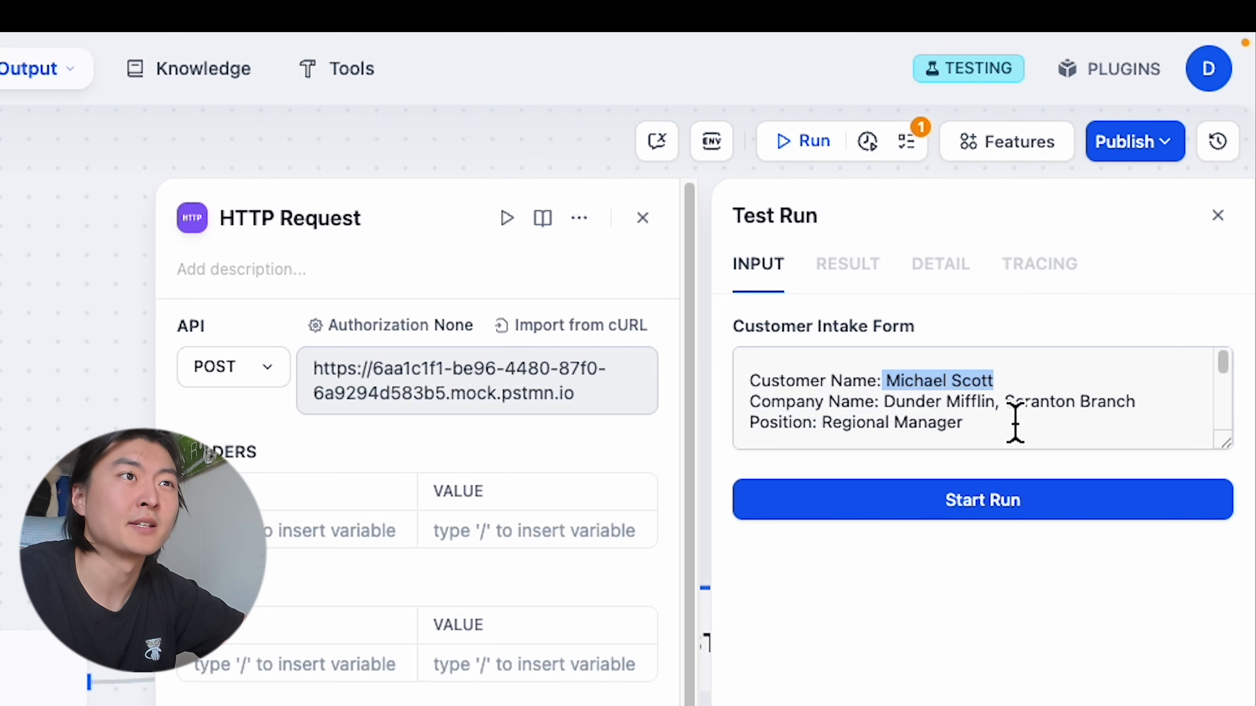
scroll(down, 3)
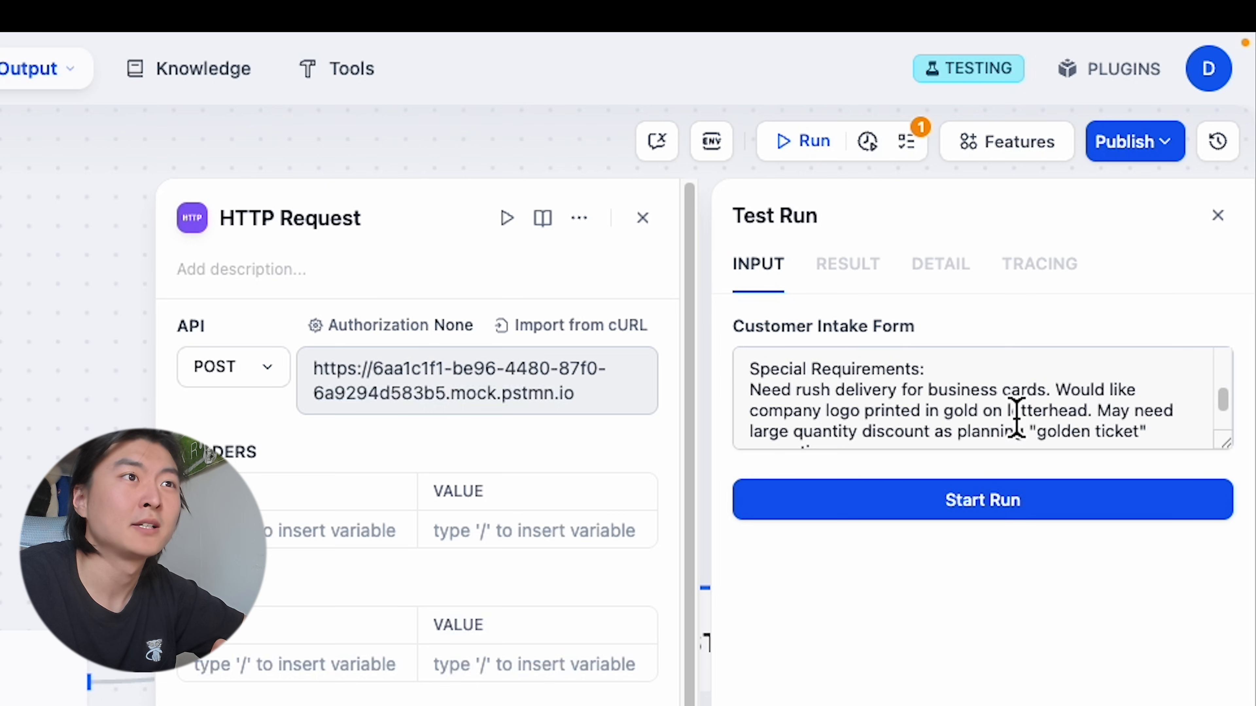
click(982, 501)
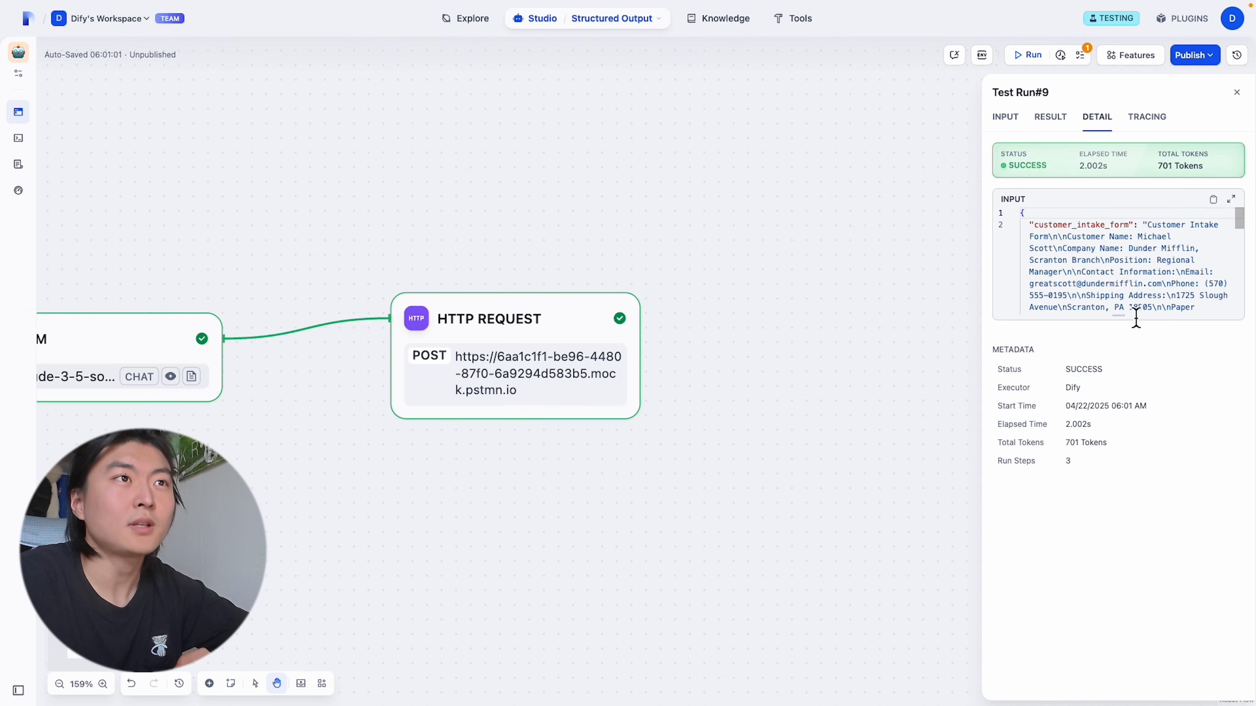
click(1146, 117)
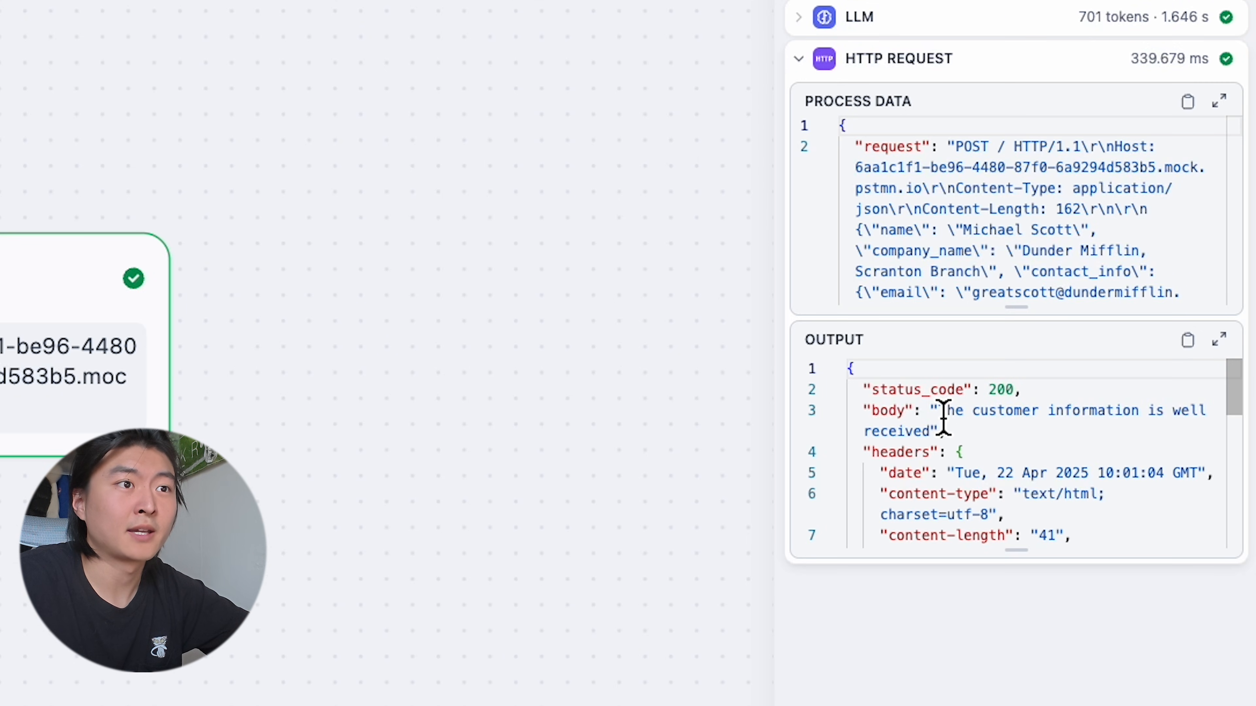
drag(931, 411, 943, 431)
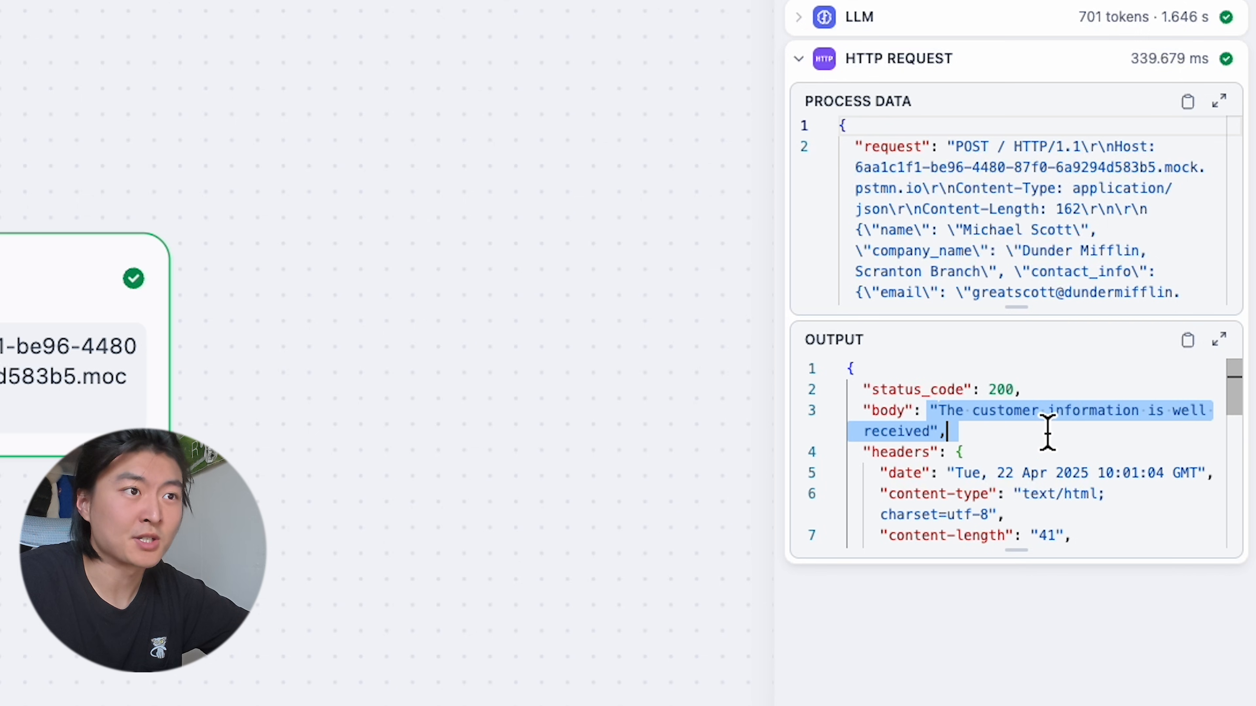
mouse_move(1039, 451)
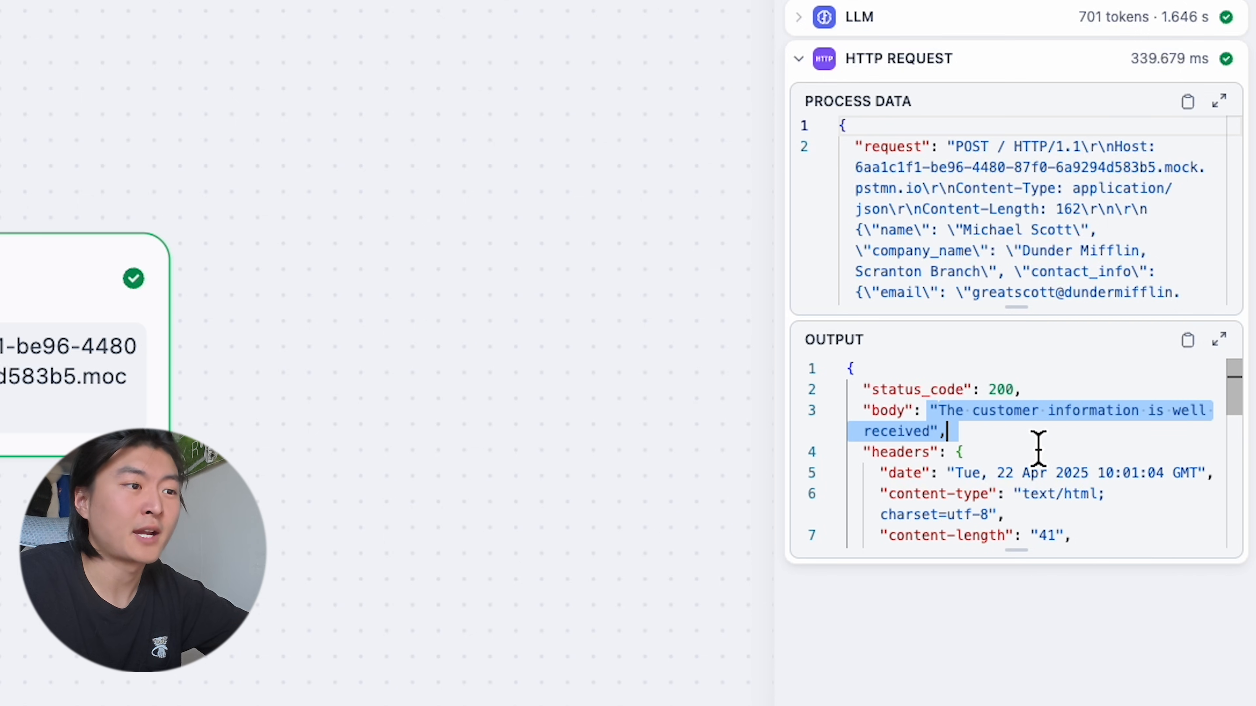